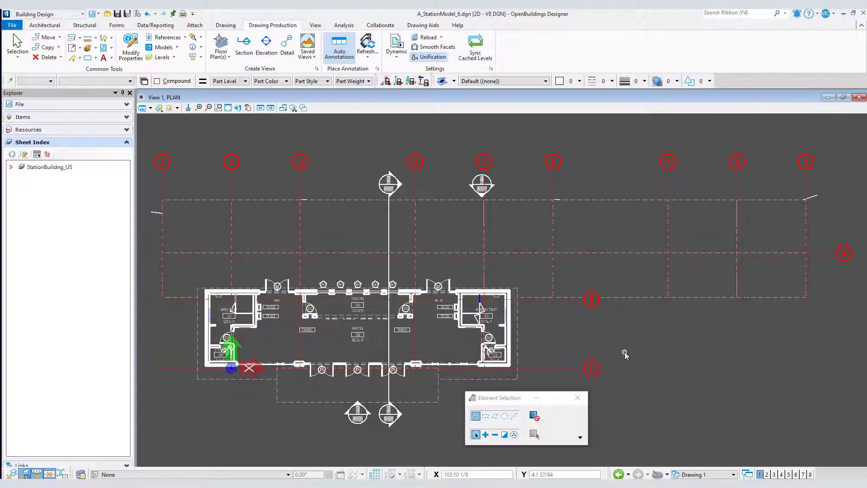
mouse_move(625, 355)
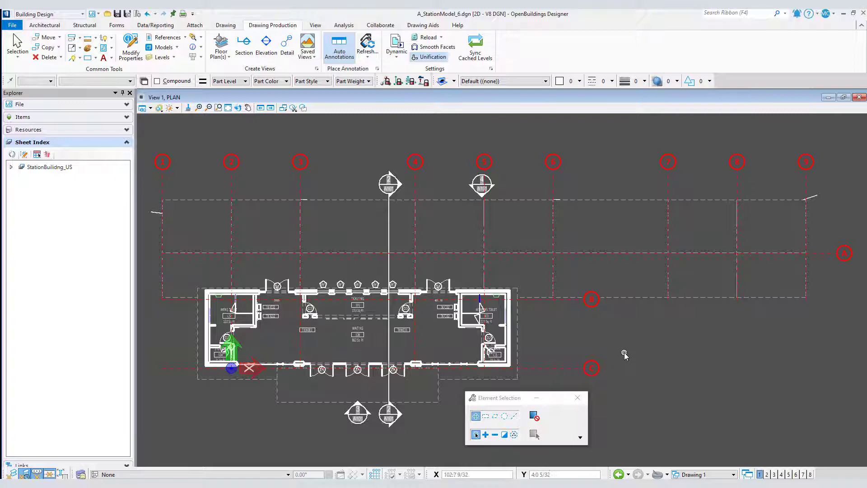
mouse_move(537, 358)
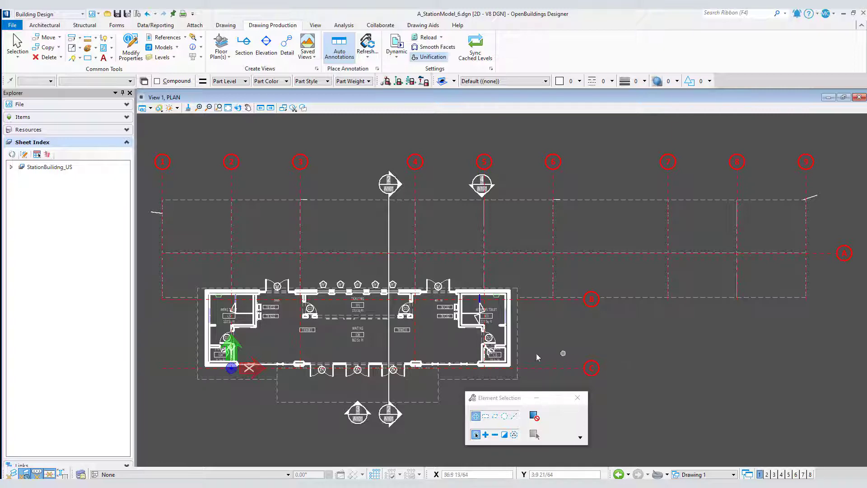
mouse_move(424, 347)
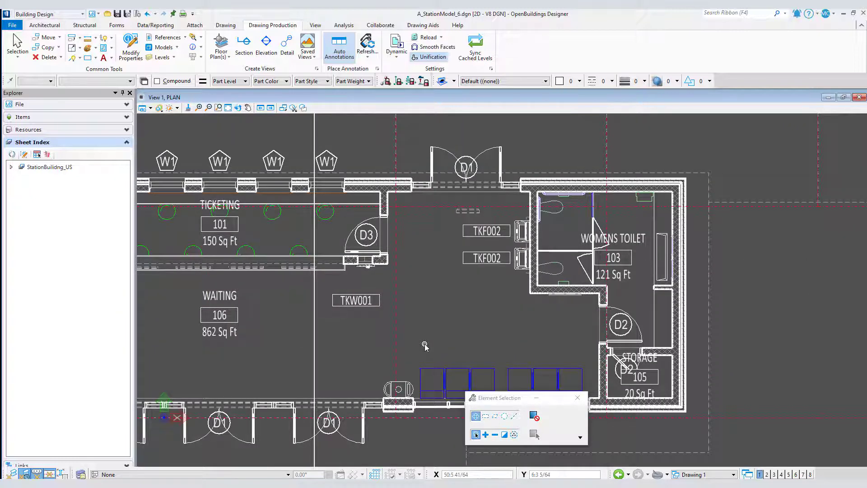
mouse_move(377, 313)
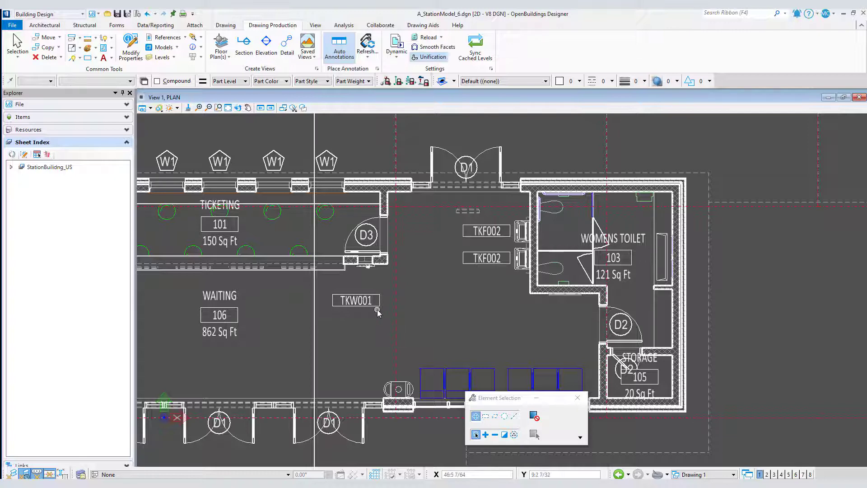
mouse_move(379, 282)
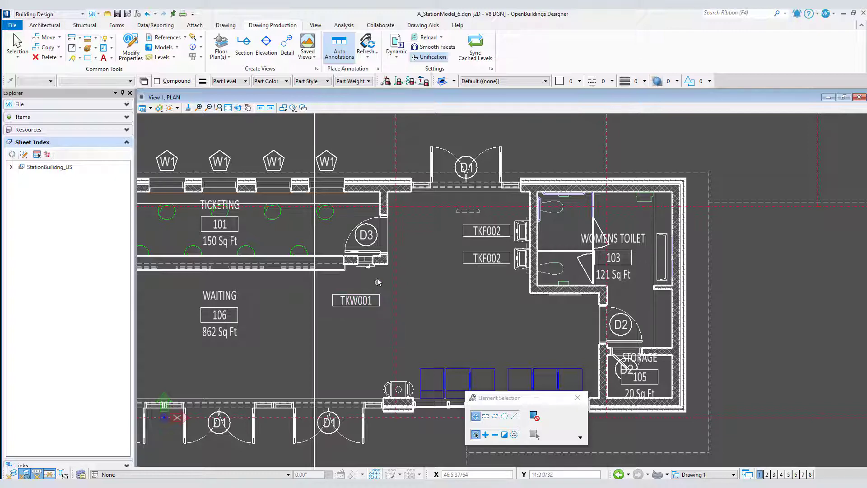
Reach the Architectural drawing rules list in the plan view's Reference Presentation settings.
click(365, 263)
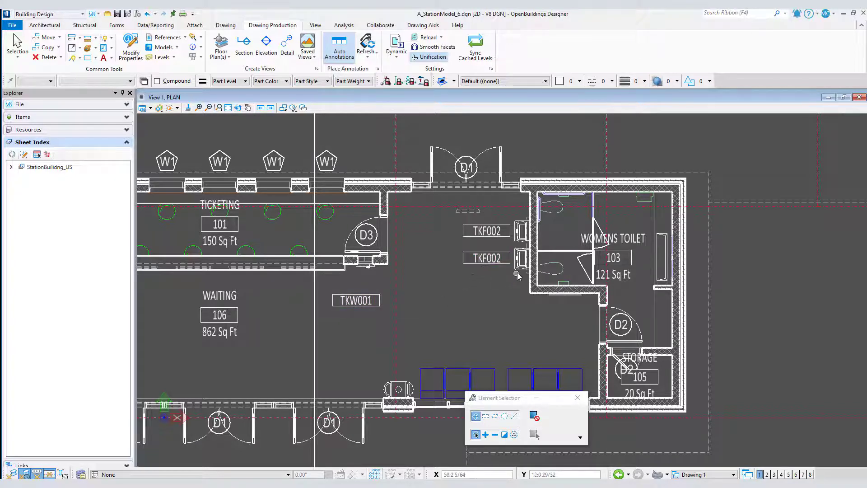
mouse_move(507, 315)
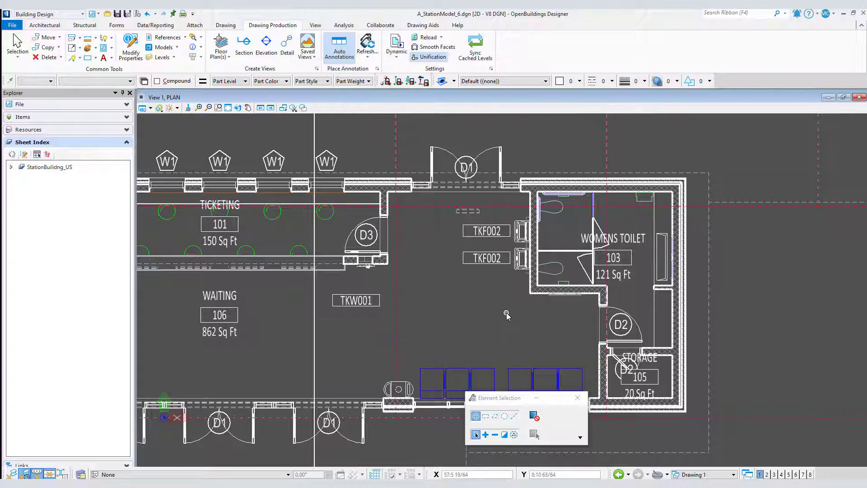
mouse_move(520, 329)
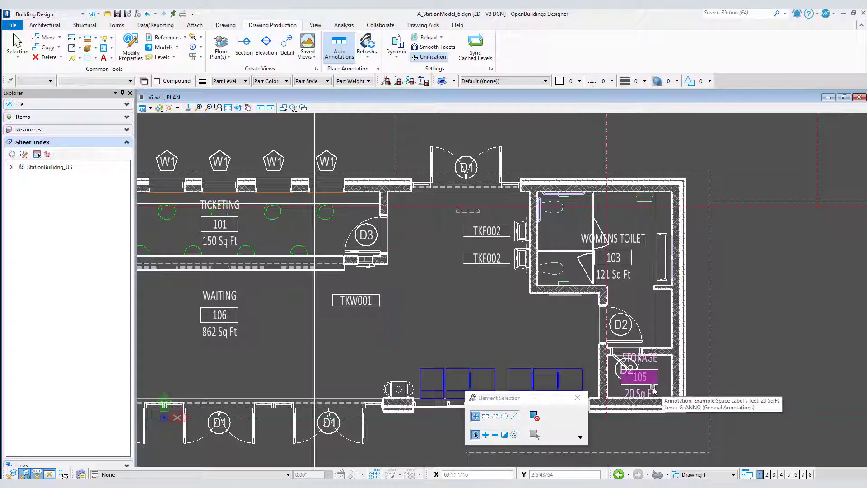
right_click(639, 377)
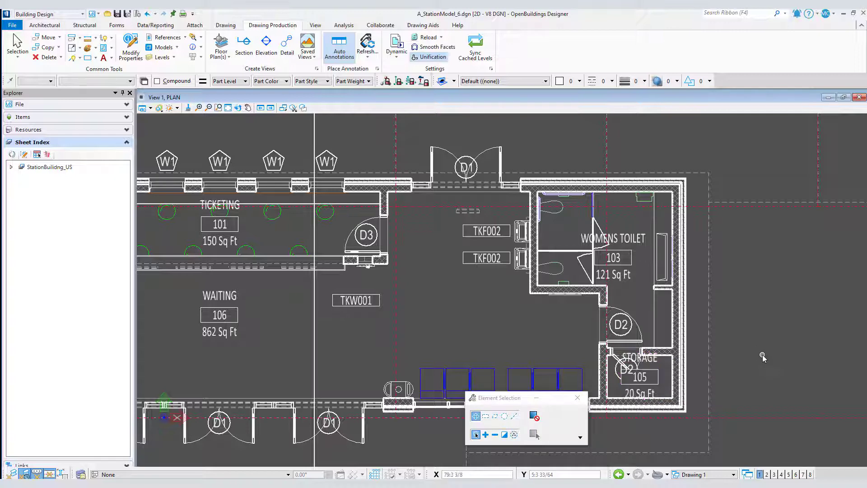
mouse_move(533, 136)
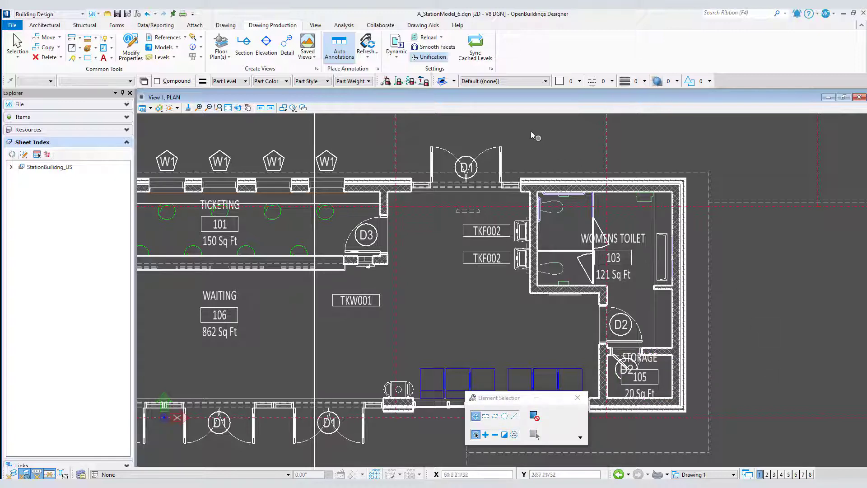
click(503, 80)
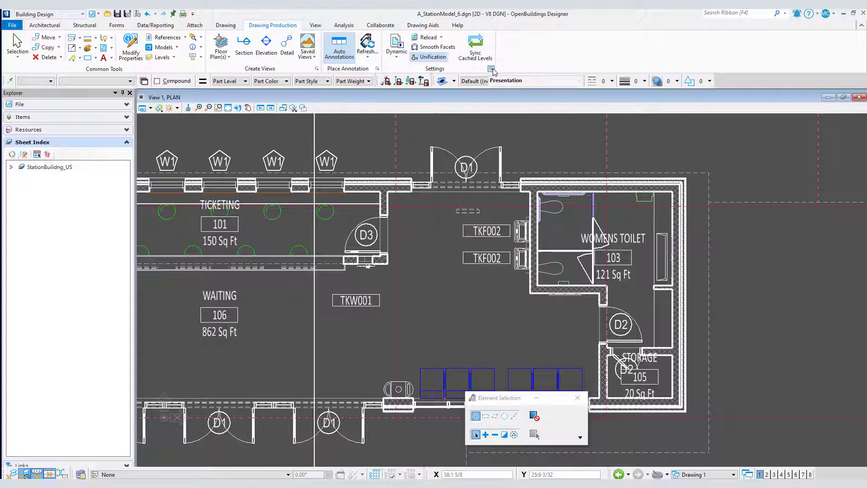
click(492, 70)
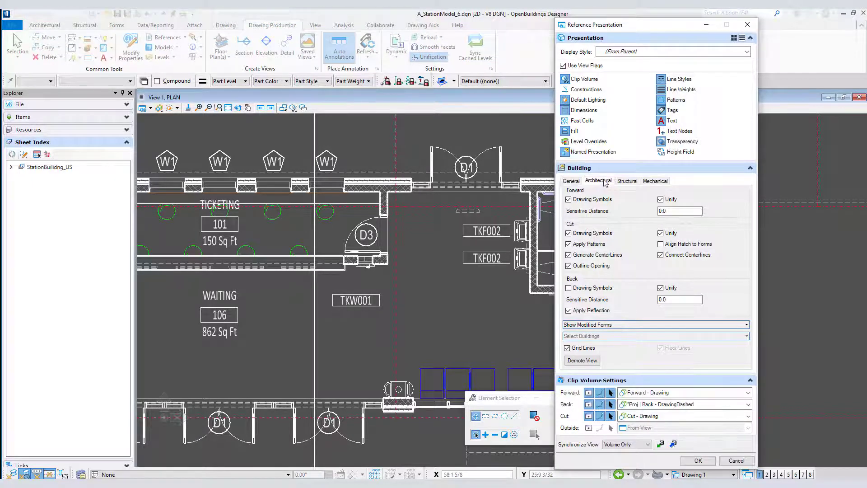
click(598, 180)
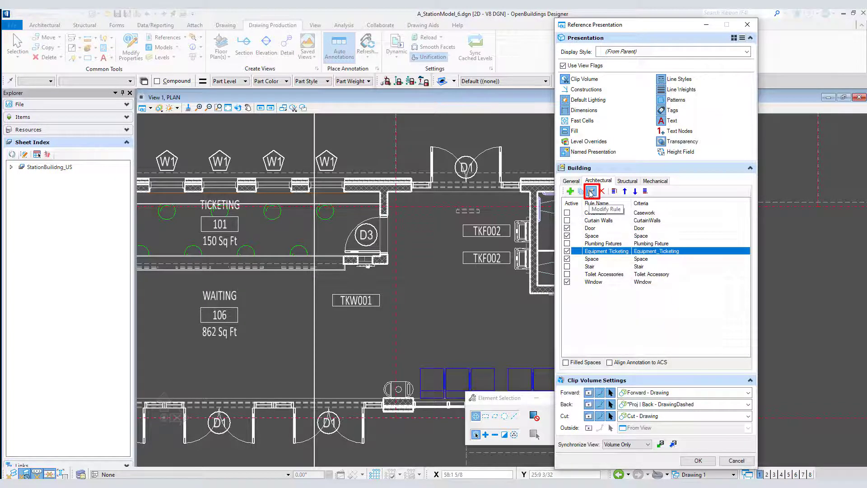
click(590, 190)
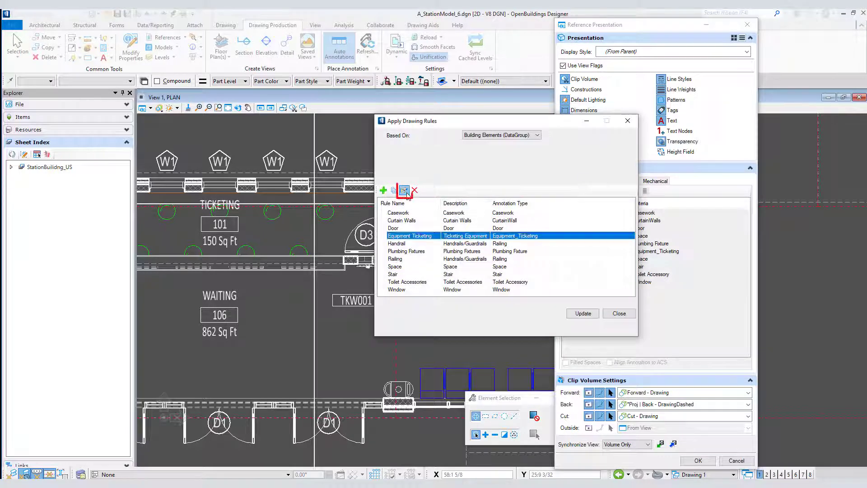
Enable Create Leader Line on the Equipment Ticketing rule, save it, update and accept.
click(404, 191)
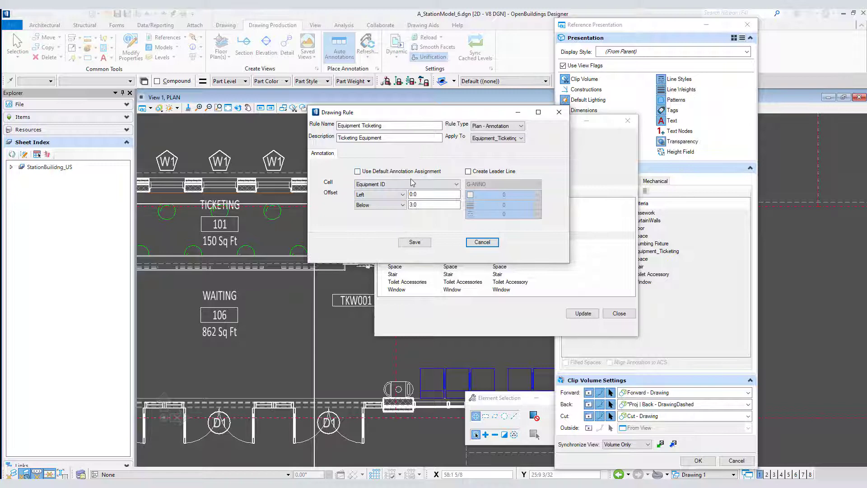
click(406, 184)
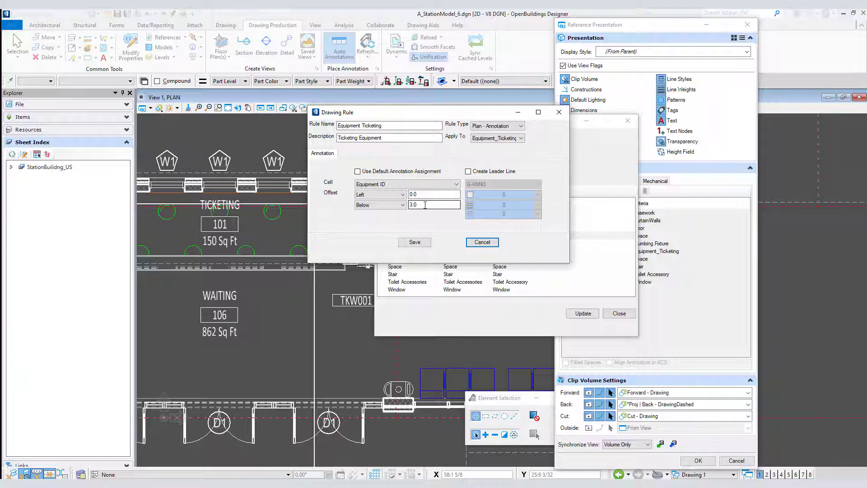
click(468, 171)
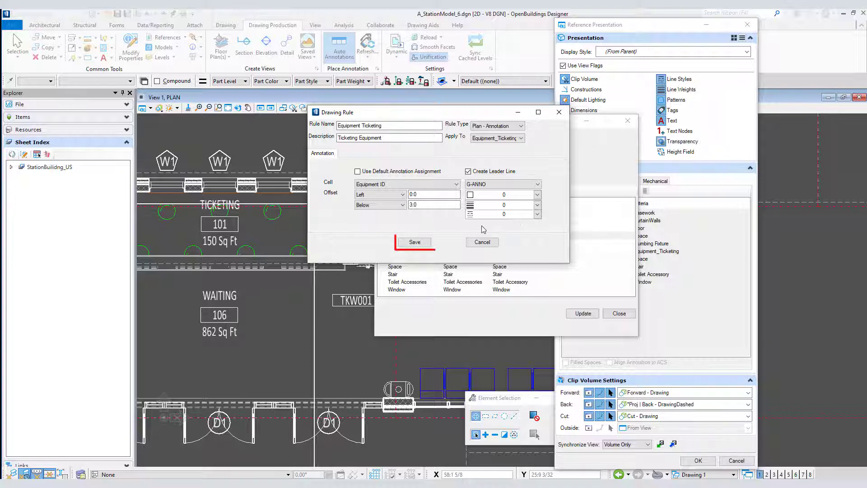
click(415, 242)
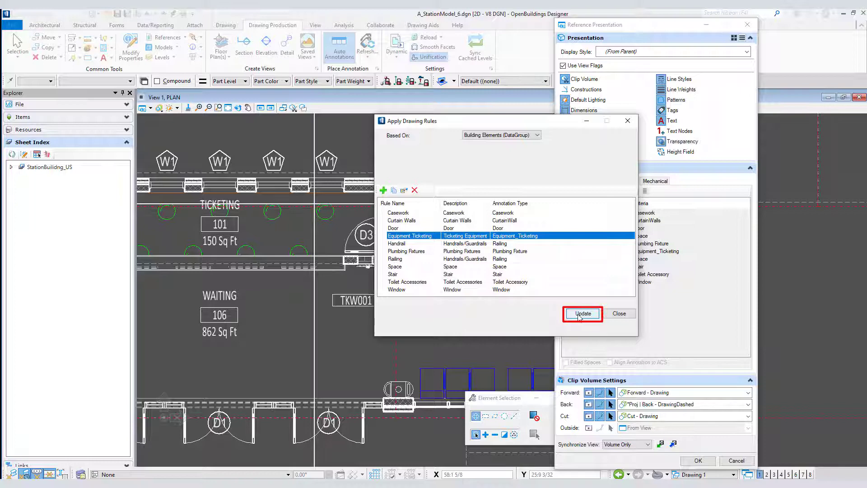
click(580, 314)
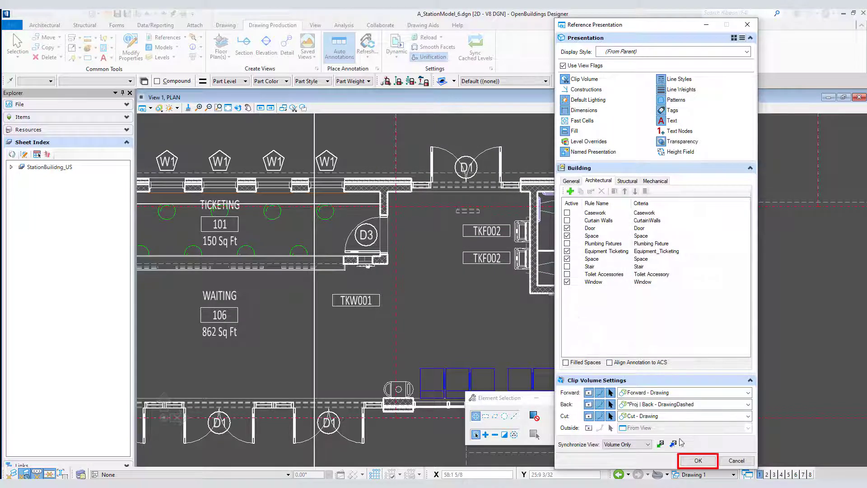
click(696, 459)
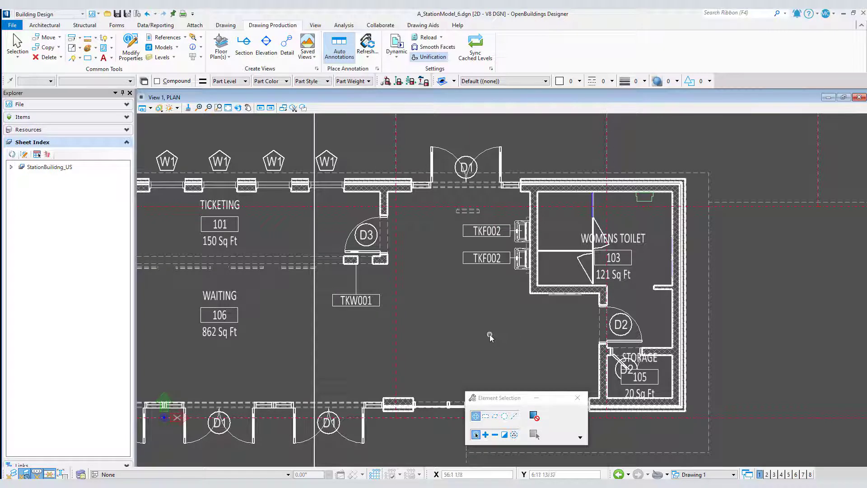
Bring the plan view's Reference Presentation settings back up.
click(356, 299)
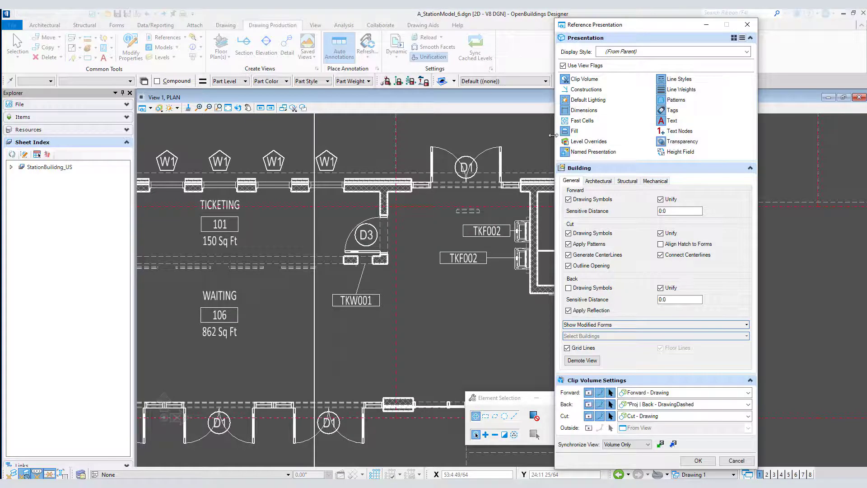
Enable Create Leader Line on the Space rule (G-ANNO level), save it and accept.
click(598, 181)
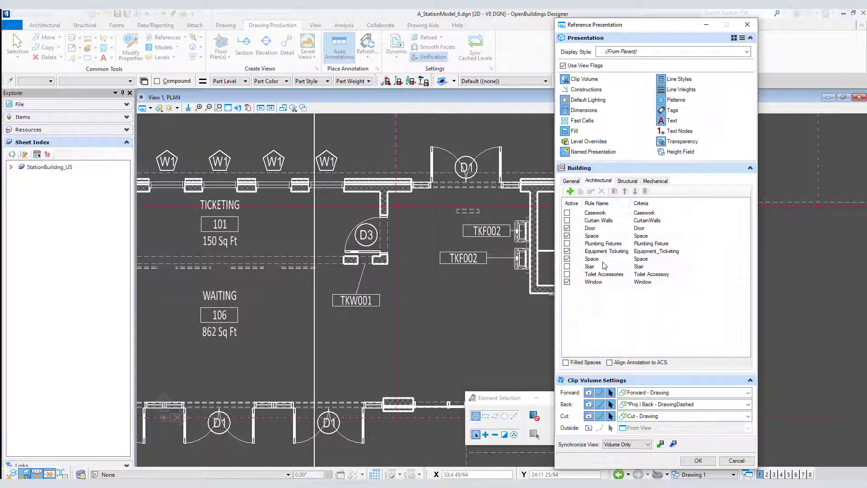
click(591, 258)
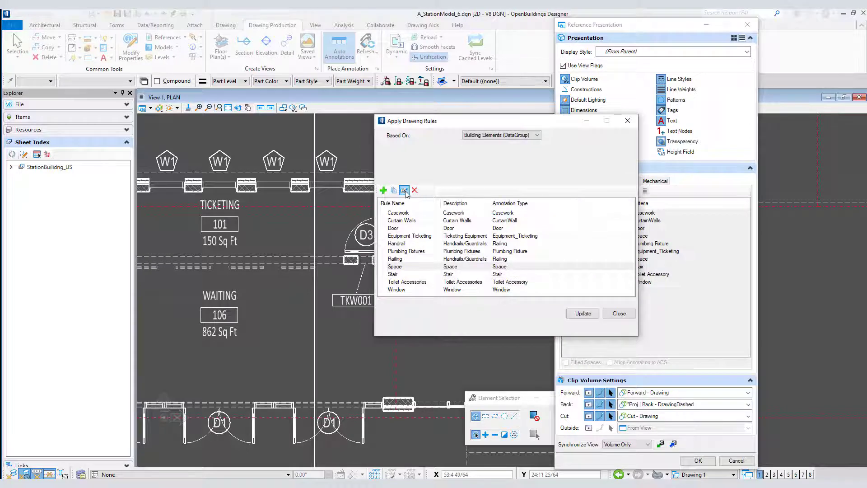
click(403, 189)
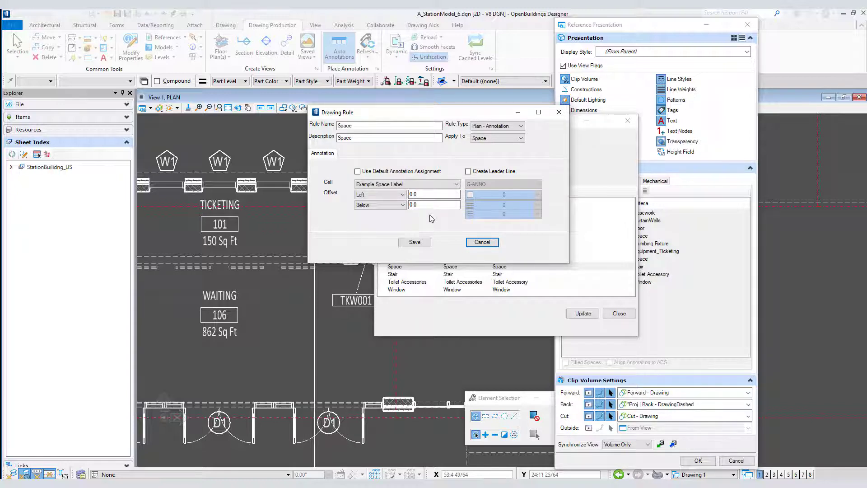
click(434, 205)
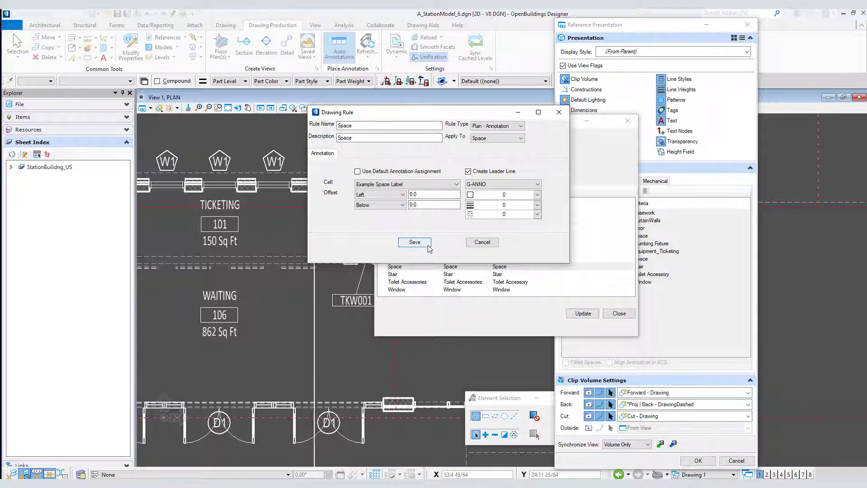
click(414, 242)
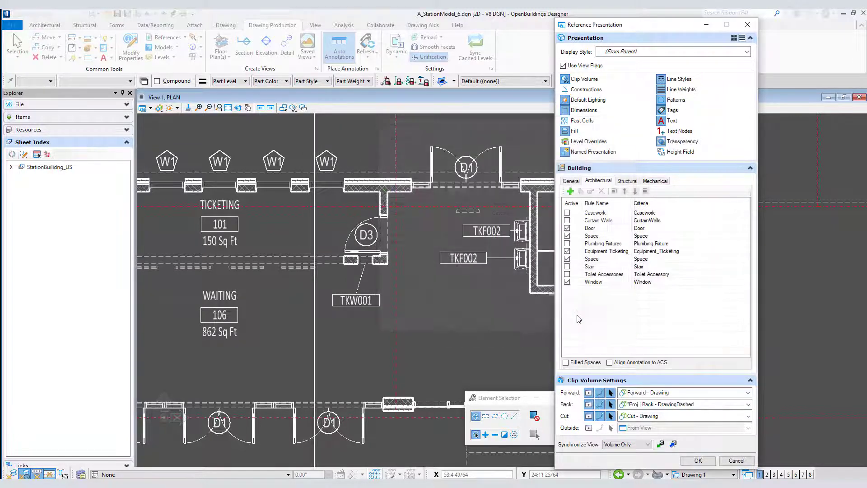
click(697, 459)
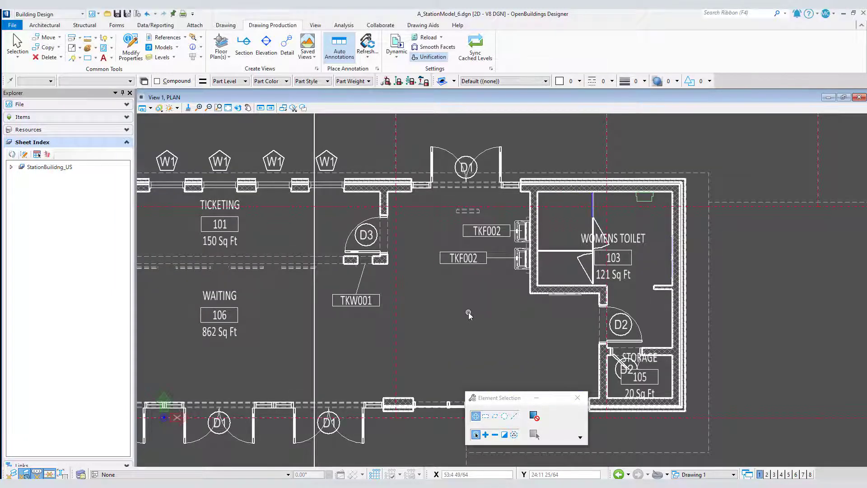
mouse_move(466, 314)
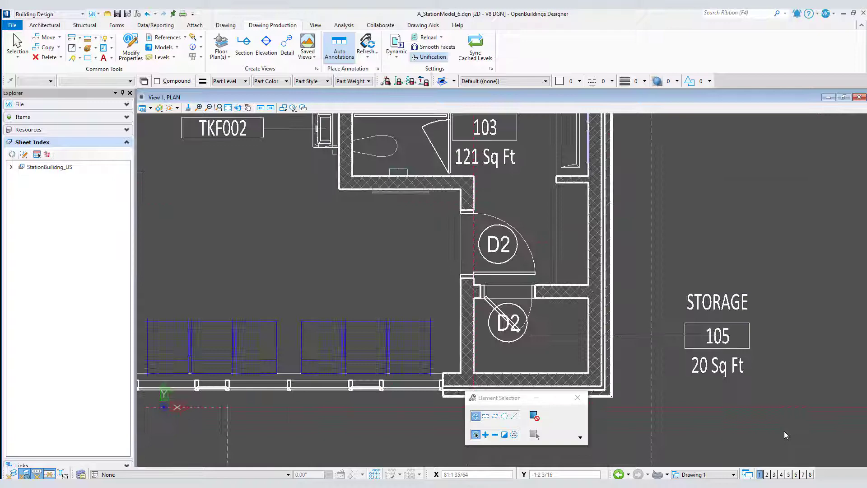
mouse_move(664, 339)
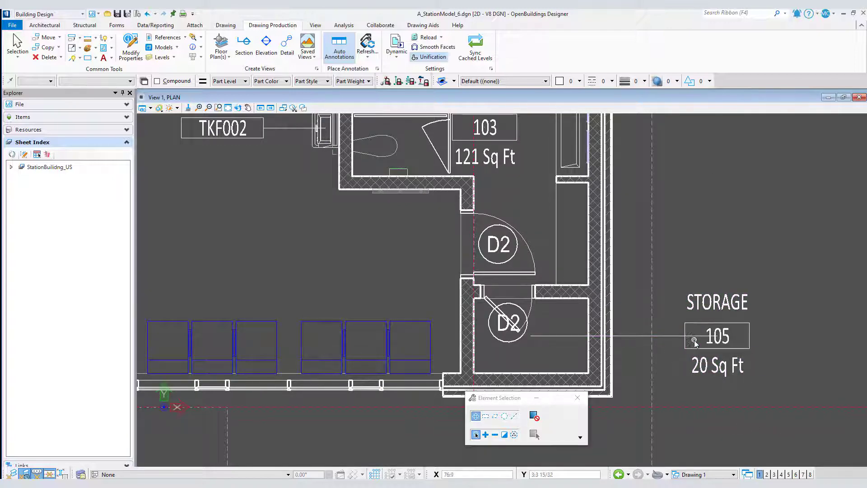
mouse_move(674, 363)
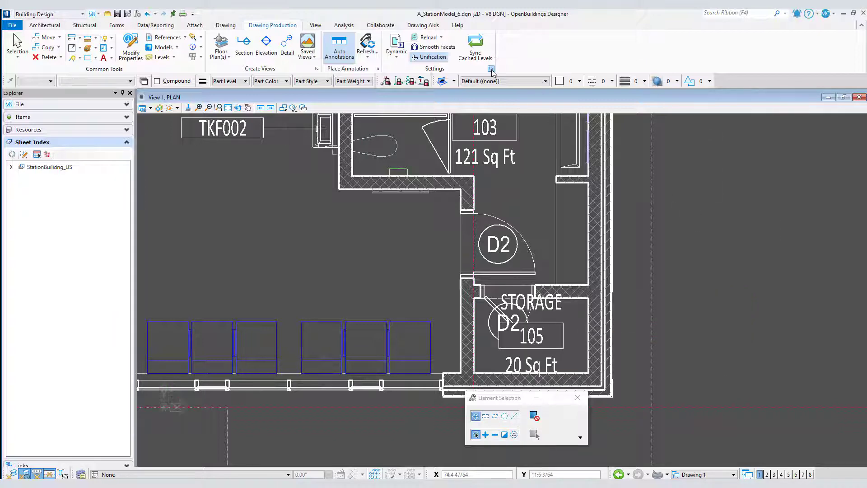
Set the Space rule's leader line style to Leader with Arrow, save it and update the rules.
click(491, 68)
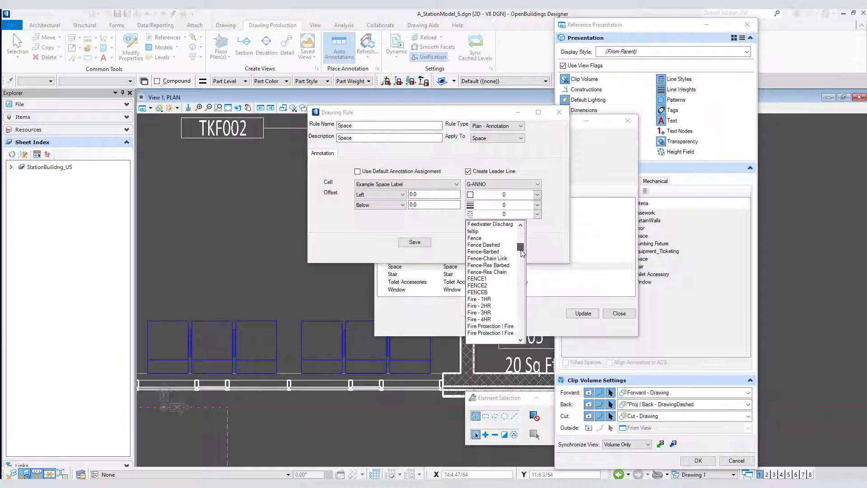
scroll(down, 3)
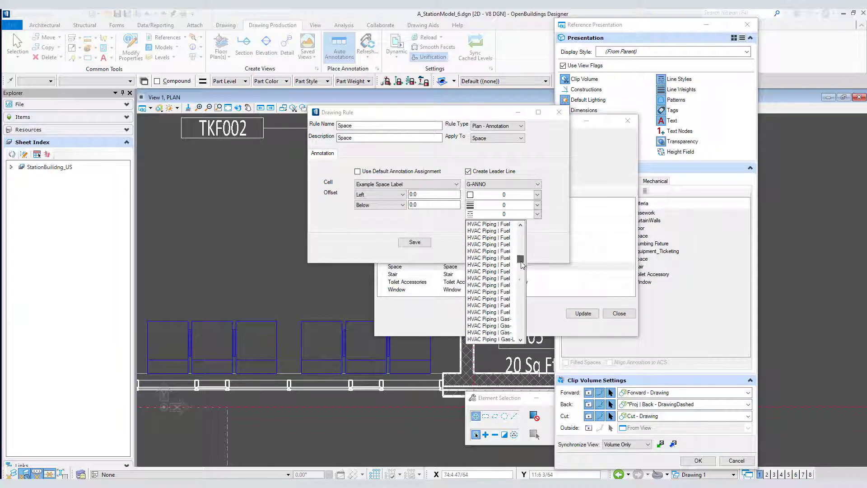
scroll(down, 3)
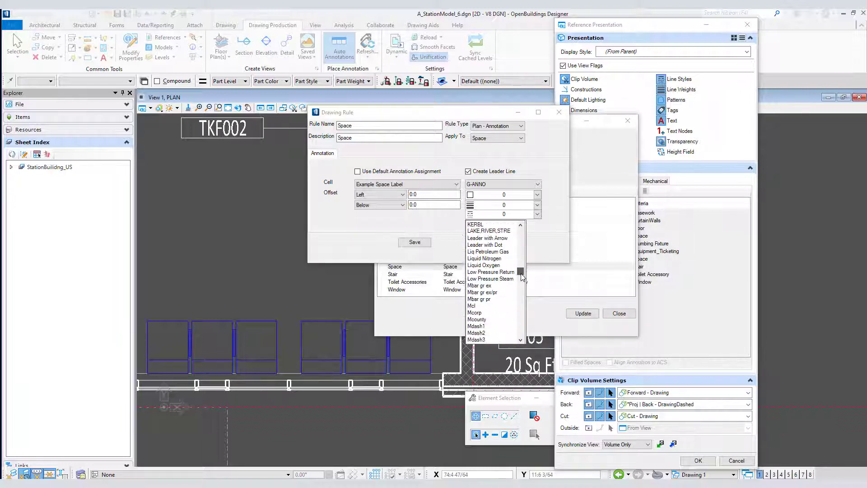
click(488, 237)
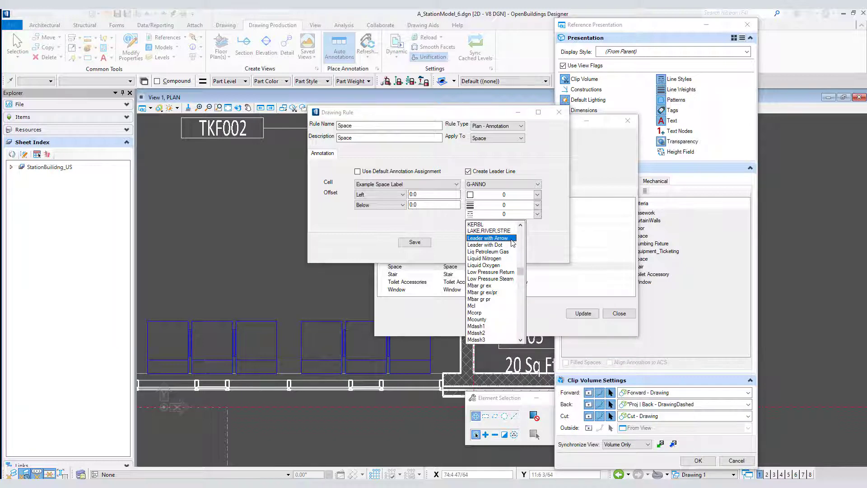
click(486, 237)
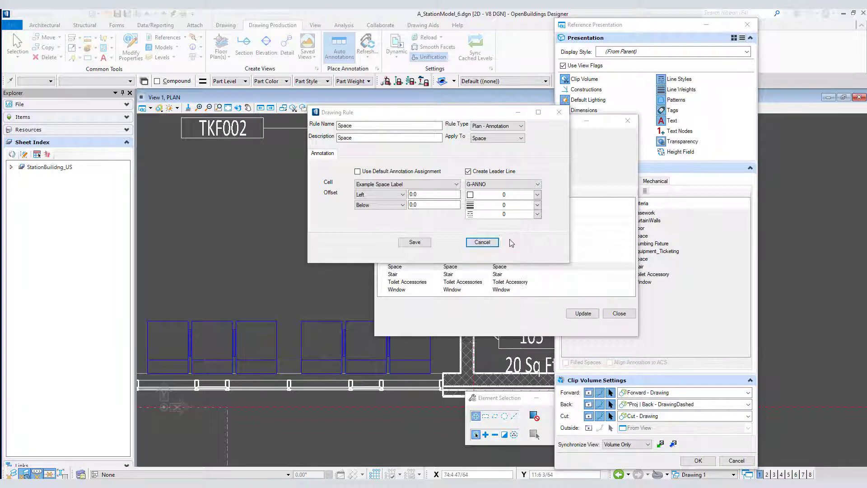
click(501, 214)
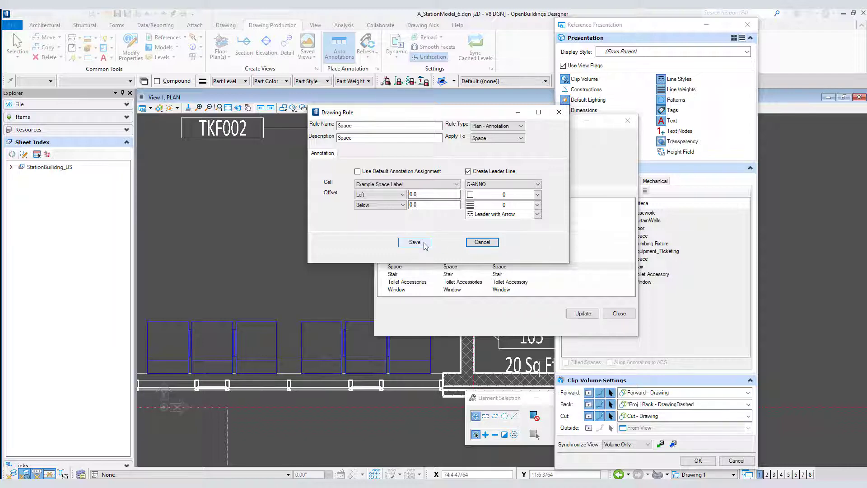
click(415, 242)
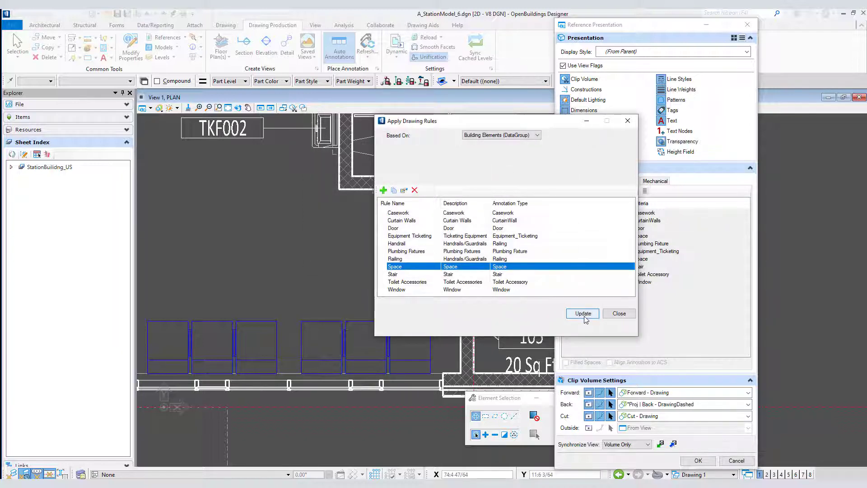
click(582, 313)
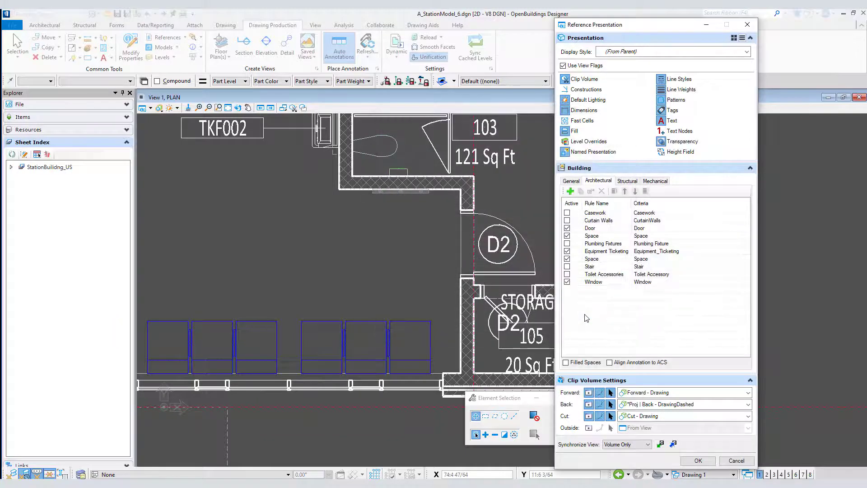
Accept the settings so the Storage label shows outside its room with an arrow leader.
click(697, 460)
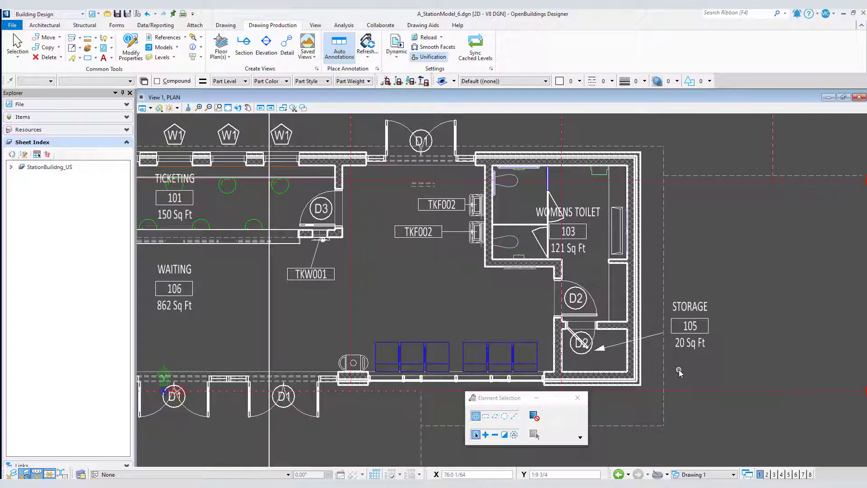
mouse_move(213, 325)
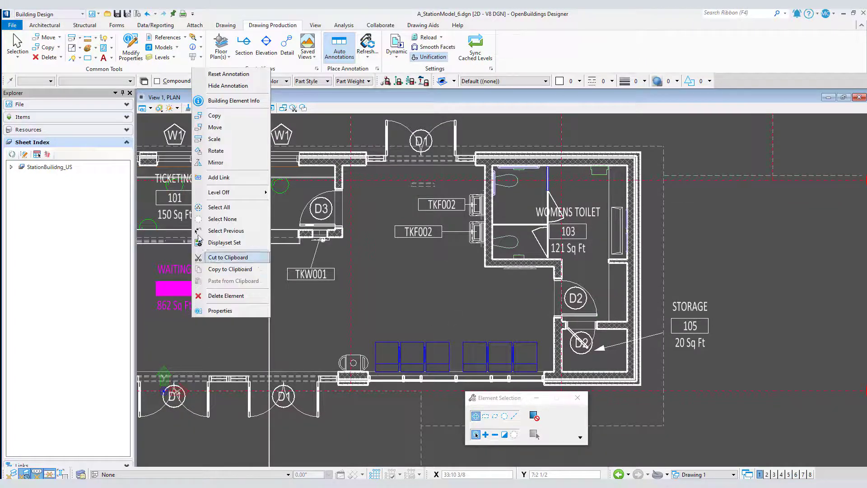
Pick up the WAITING room label to start moving it.
click(215, 127)
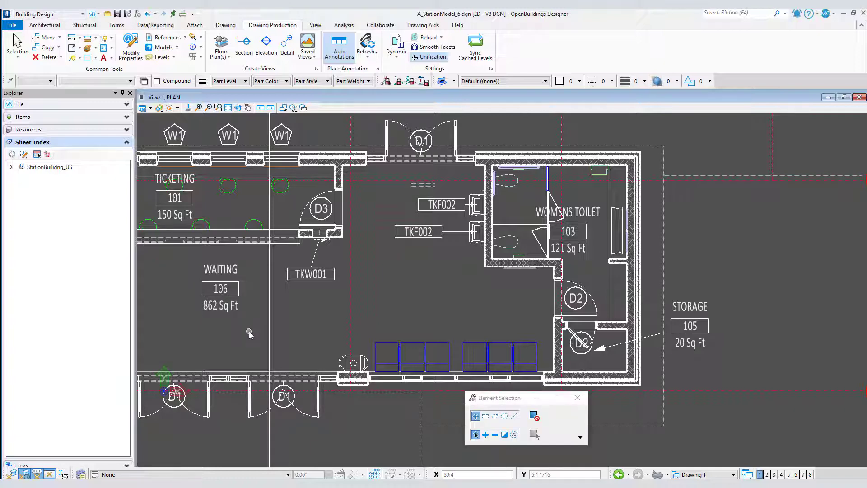
click(220, 288)
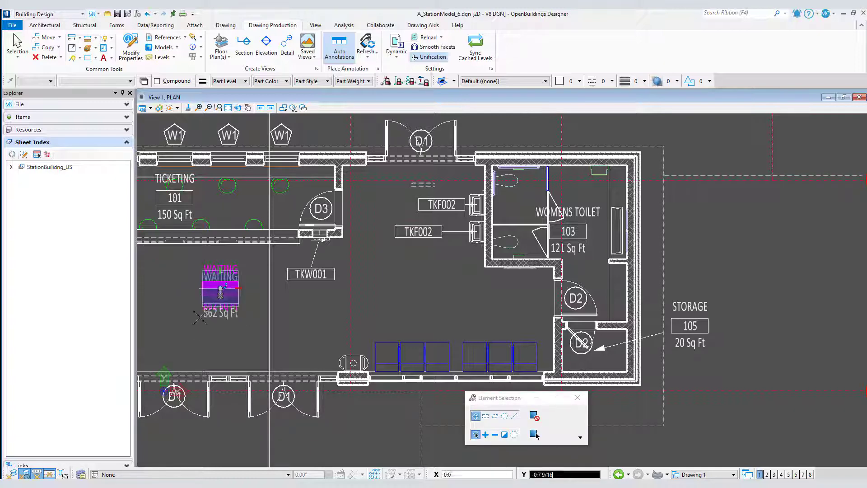